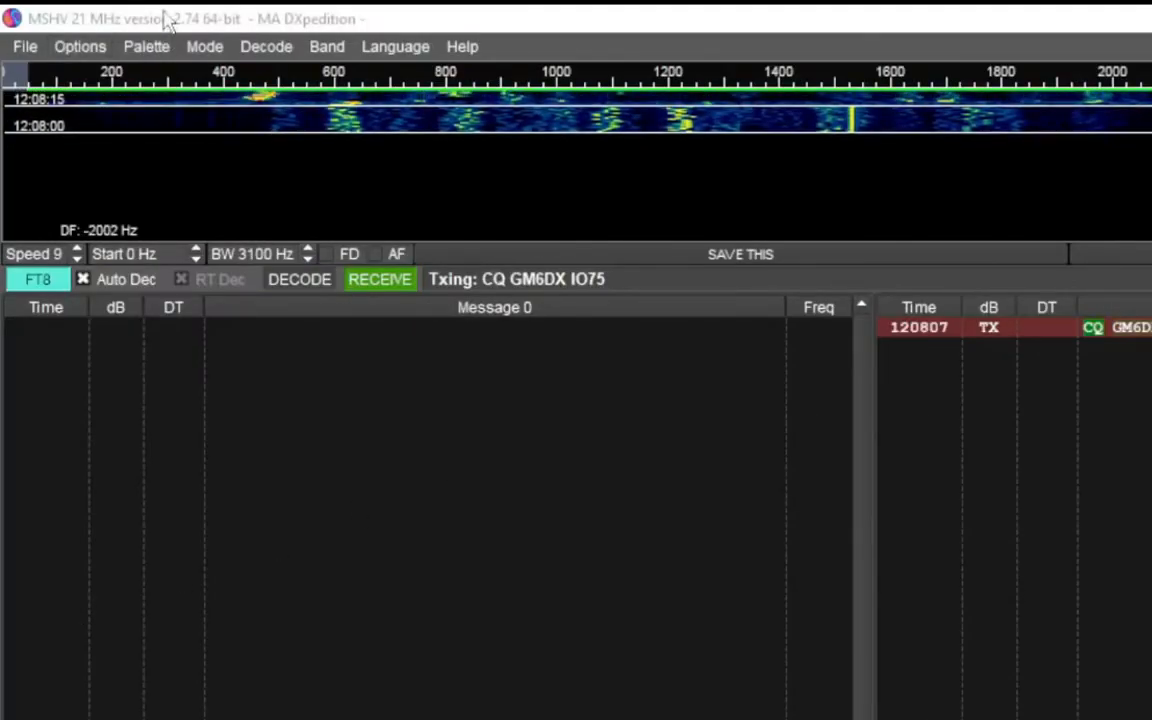
Review the Sound Settings with USB Audio Codec speakers as output and line input.
{"action": "left_click", "coordinate": [80, 46]}
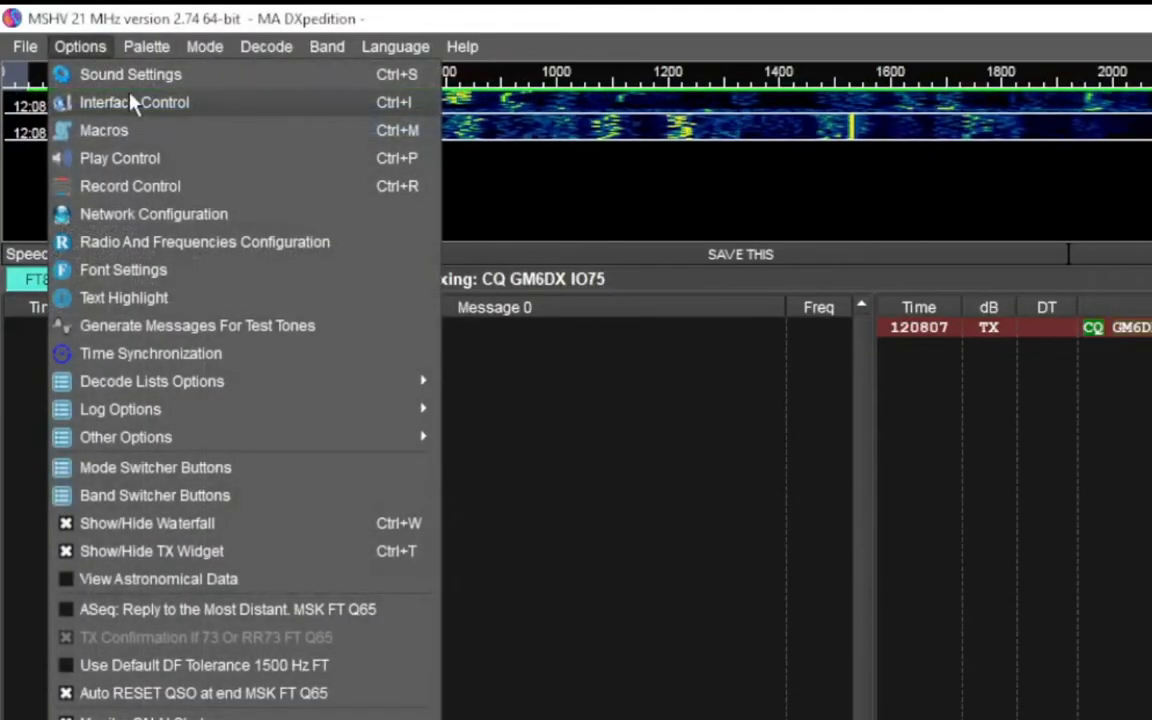
{"action": "left_click", "coordinate": [130, 74]}
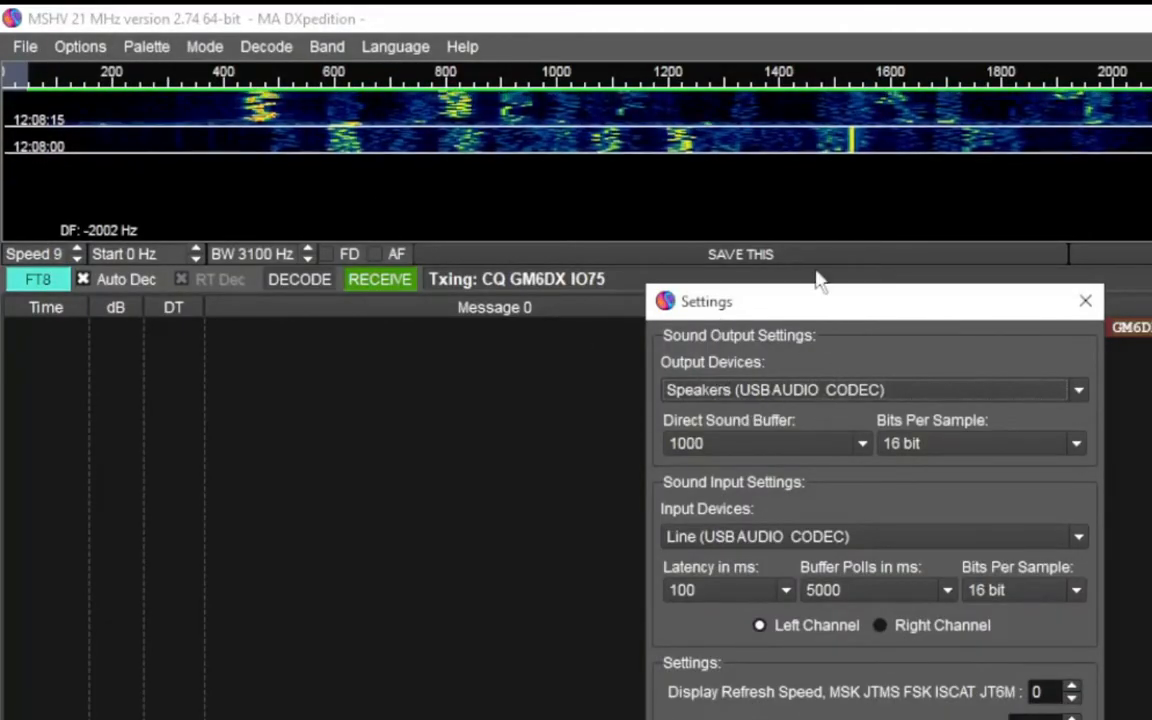
{"action": "mouse_move", "coordinate": [1084, 300]}
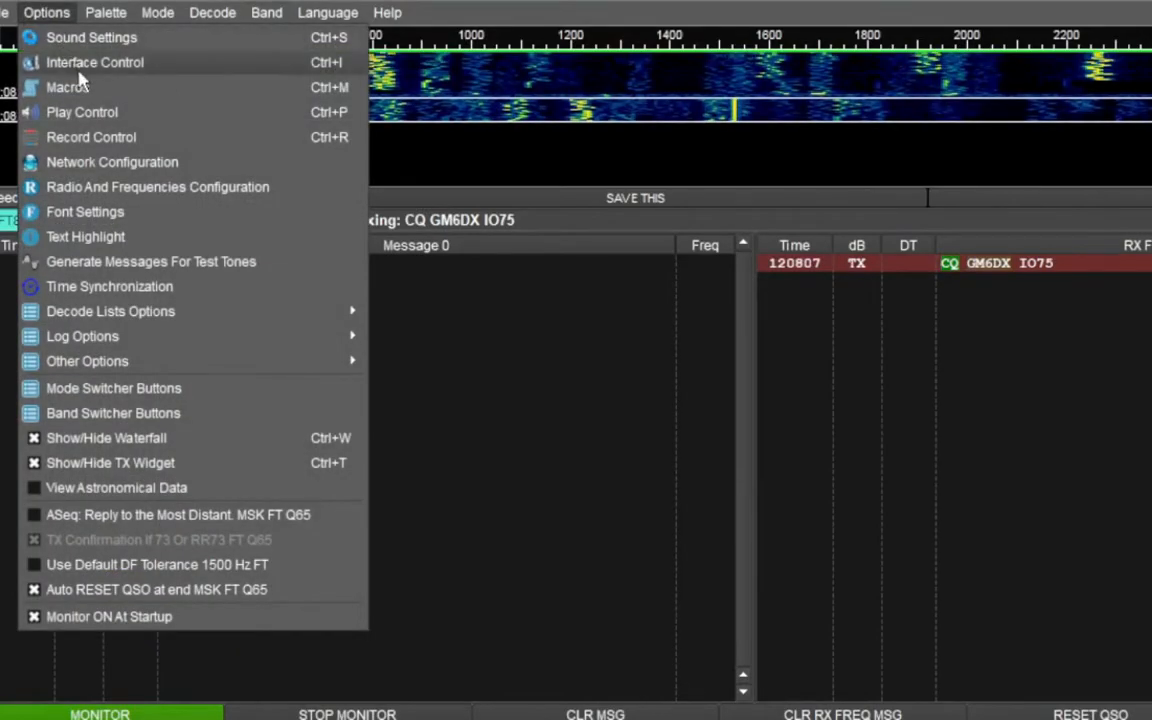
Review Interface Control showing Yaesu FT-DX10 on COM2 at 38400 baud with CAT PTT.
{"action": "left_click", "coordinate": [96, 62]}
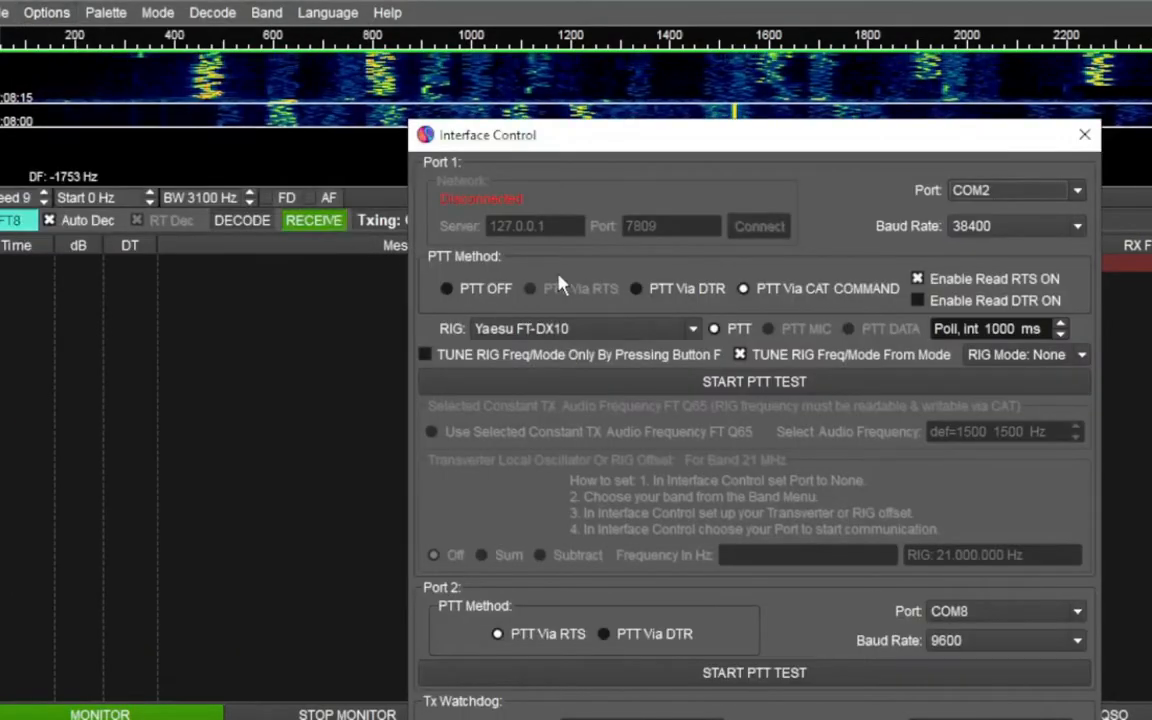
{"action": "mouse_move", "coordinate": [658, 336]}
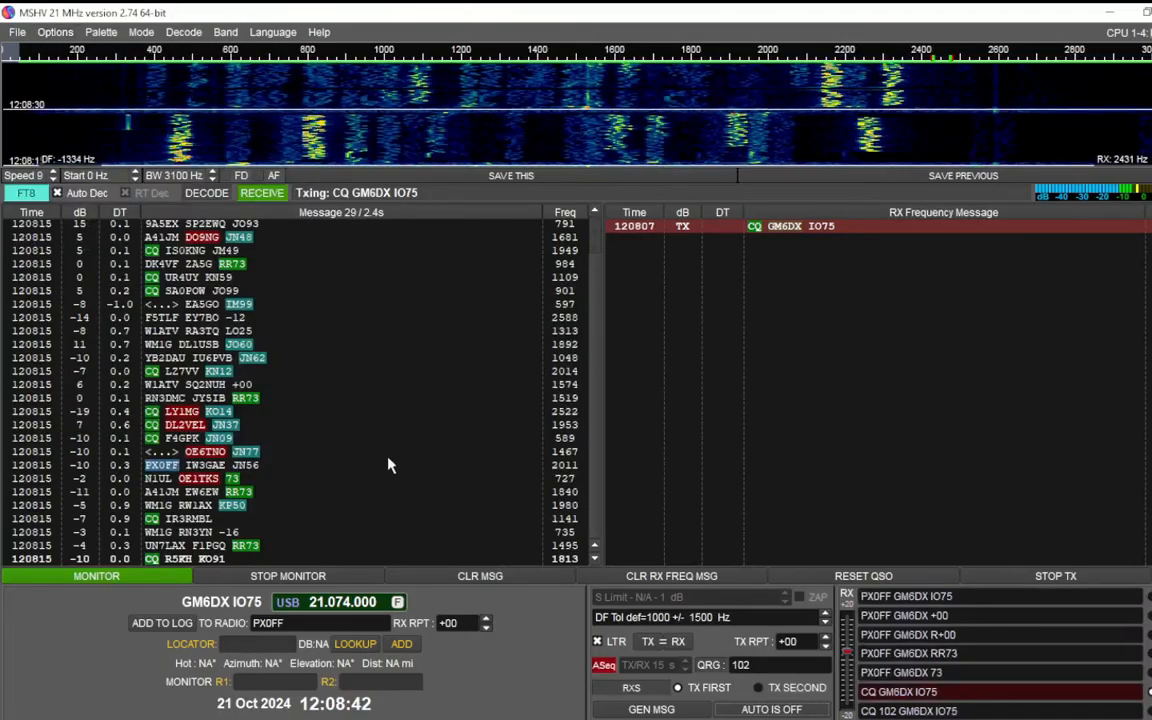
Enable Multi Answering Auto Seq Protocol so the call queue panel appears with limit 2.
{"action": "left_click", "coordinate": [56, 32]}
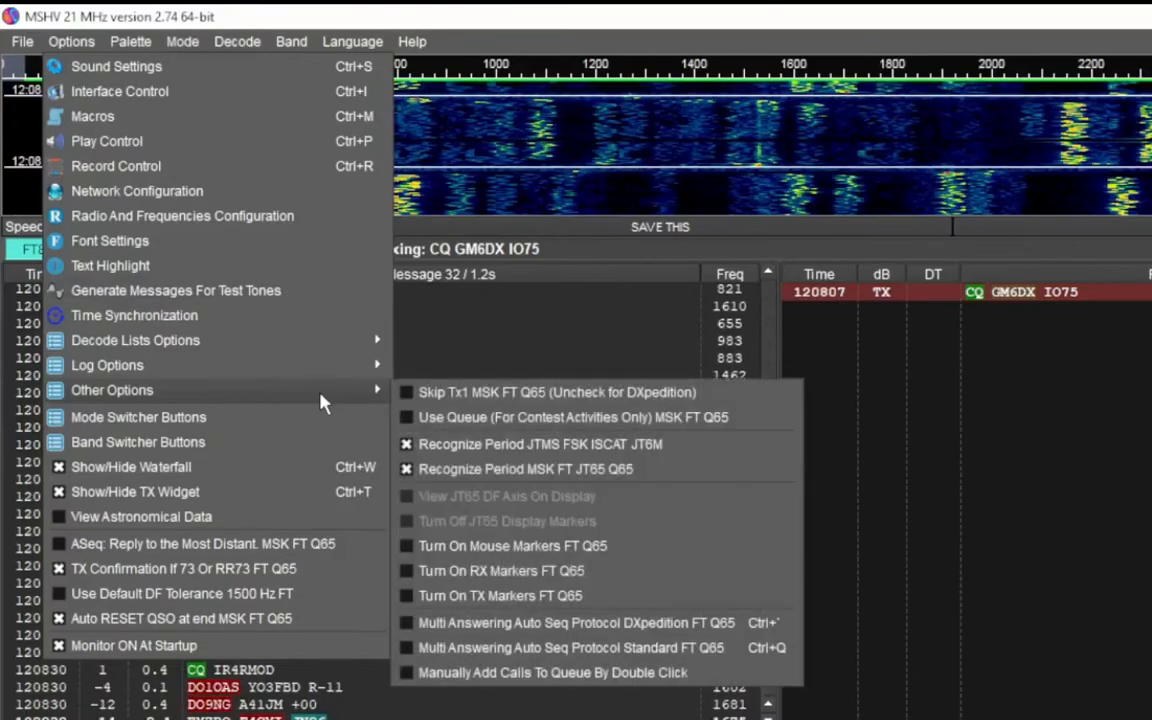
{"action": "mouse_move", "coordinate": [500, 544]}
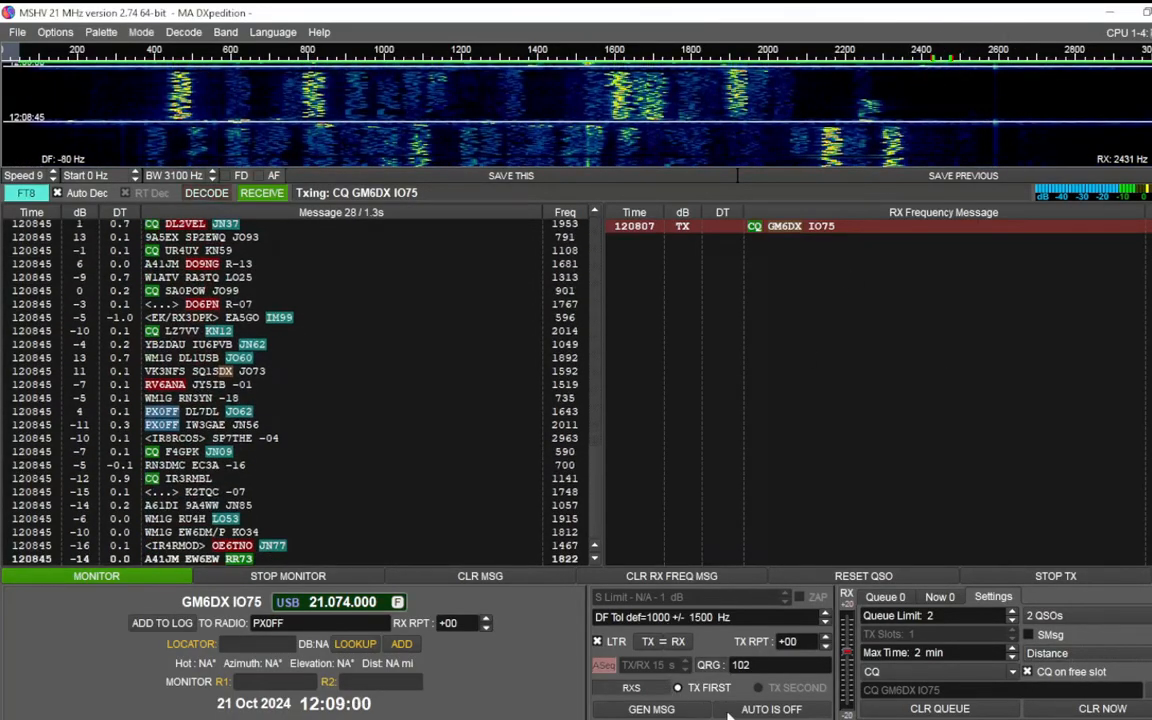
Switch auto calling on to transmit CQ GM6DX IO75 and clear the decoded messages list.
{"action": "left_click", "coordinate": [770, 708]}
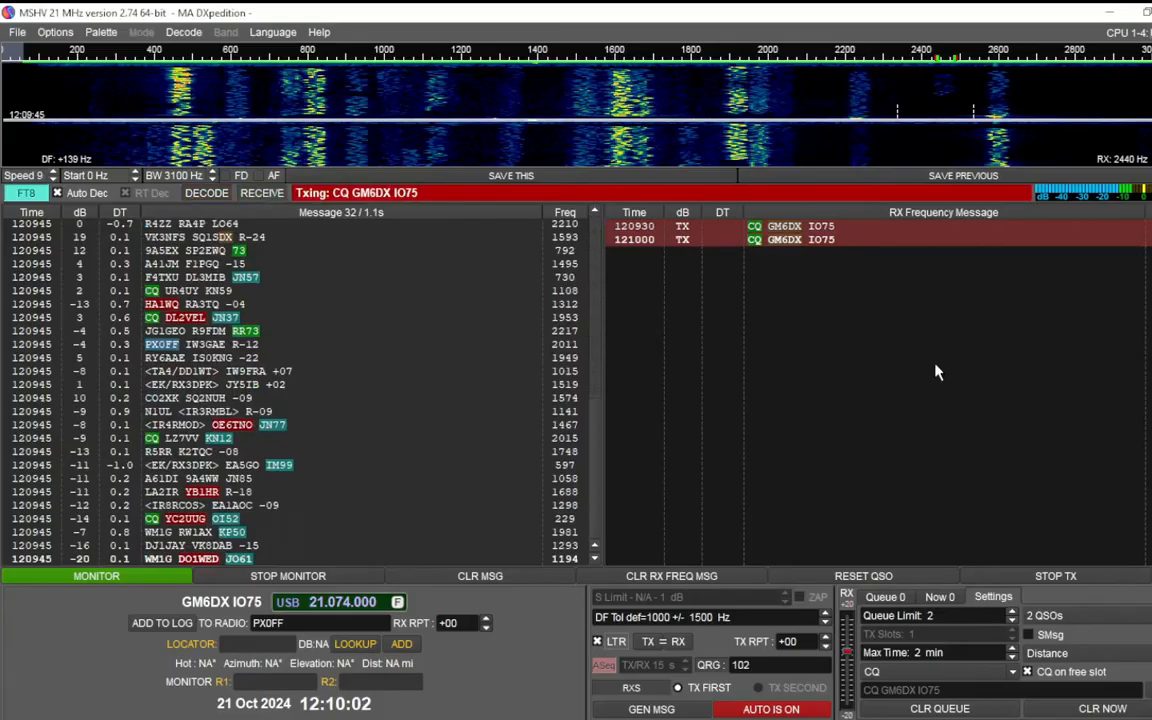
{"action": "left_click", "coordinate": [480, 576]}
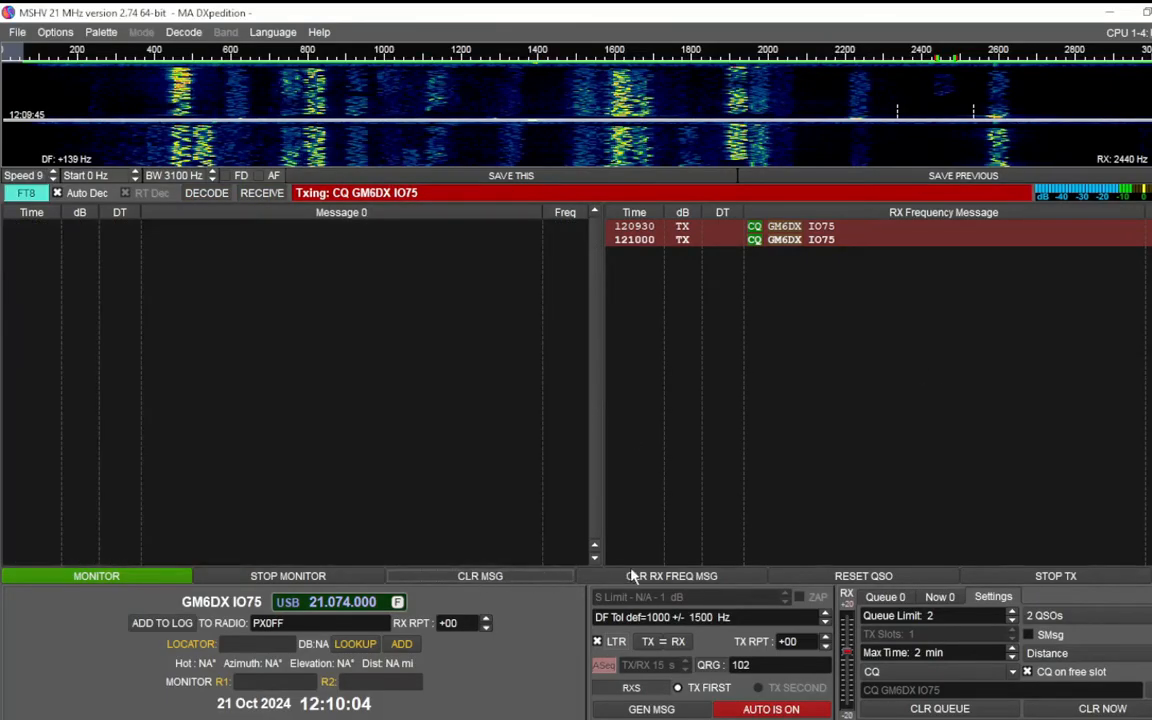
Clear the RX frequency messages while the auto sequence works DL1GB through to 73.
{"action": "left_click", "coordinate": [672, 576]}
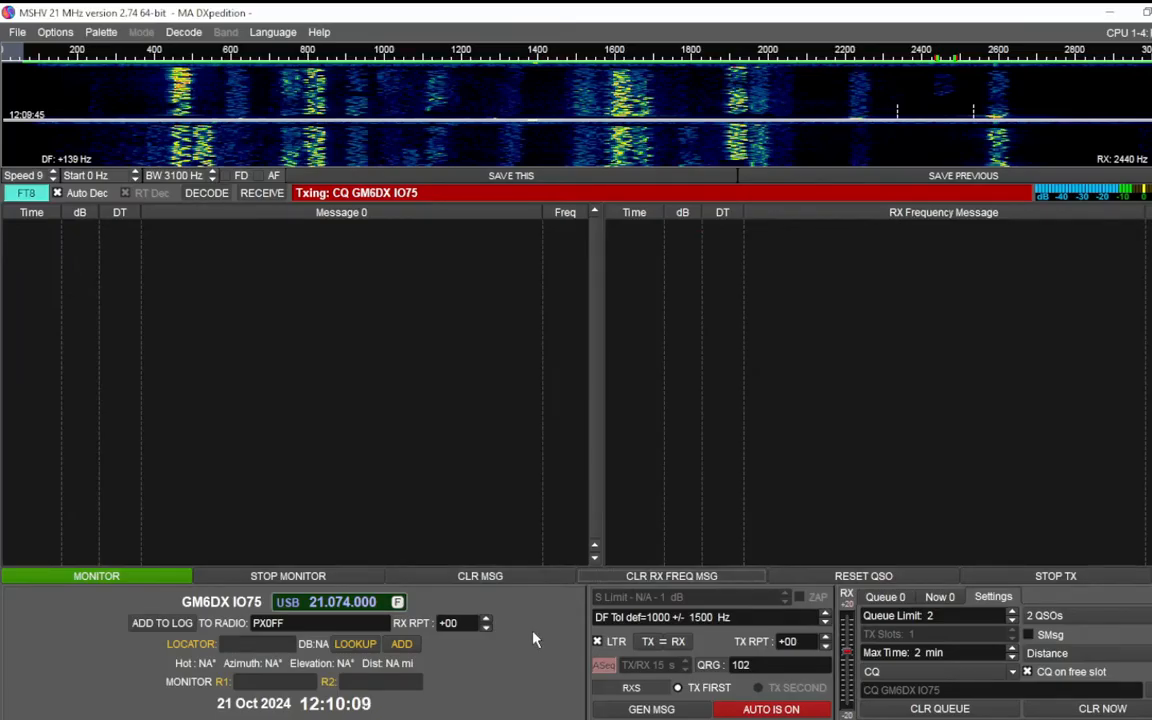
{"action": "mouse_move", "coordinate": [520, 648]}
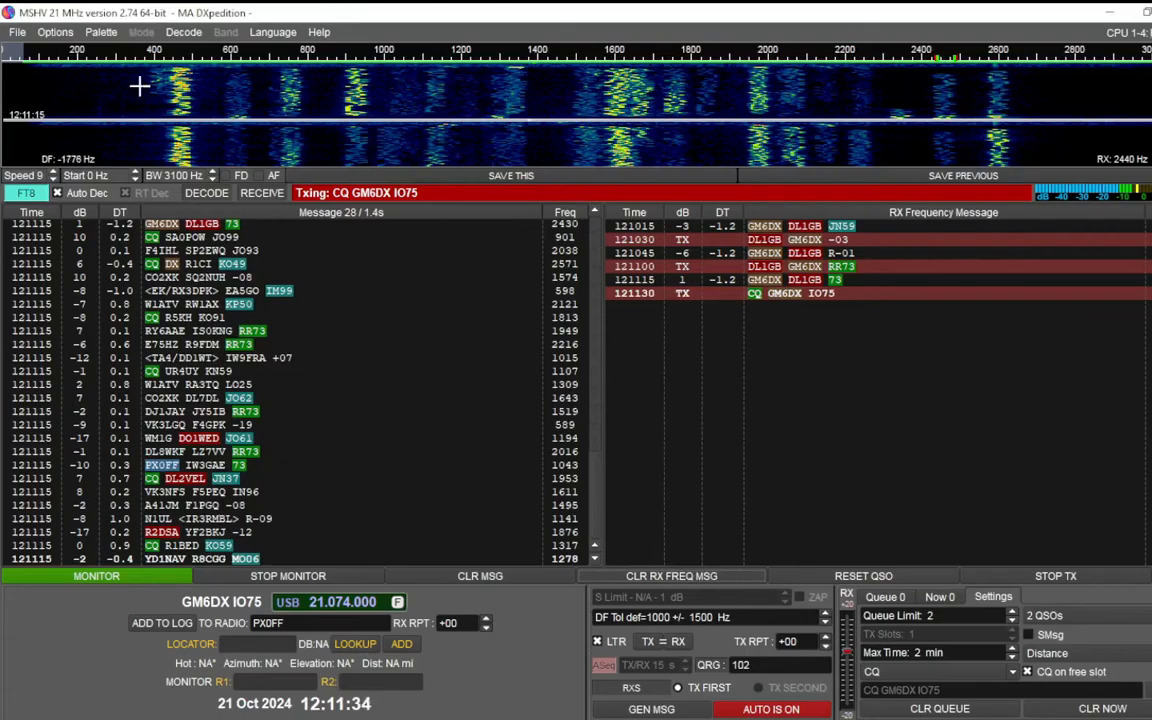
{"action": "left_click", "coordinate": [16, 32]}
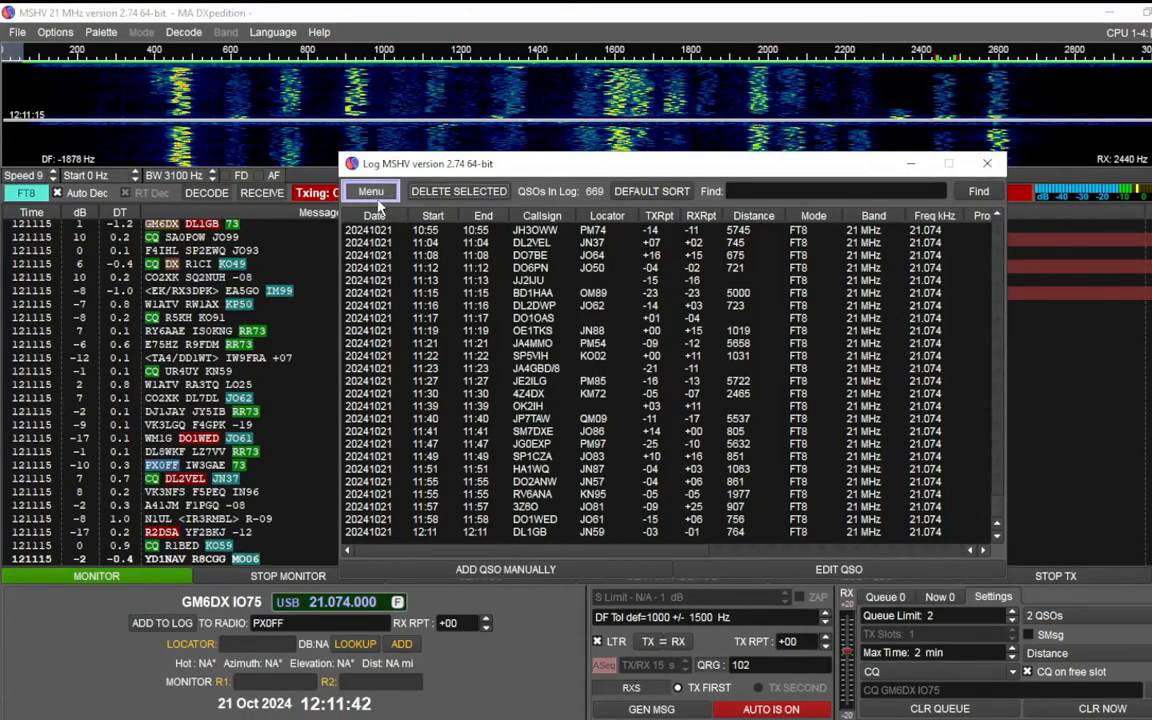
{"action": "left_click", "coordinate": [370, 192]}
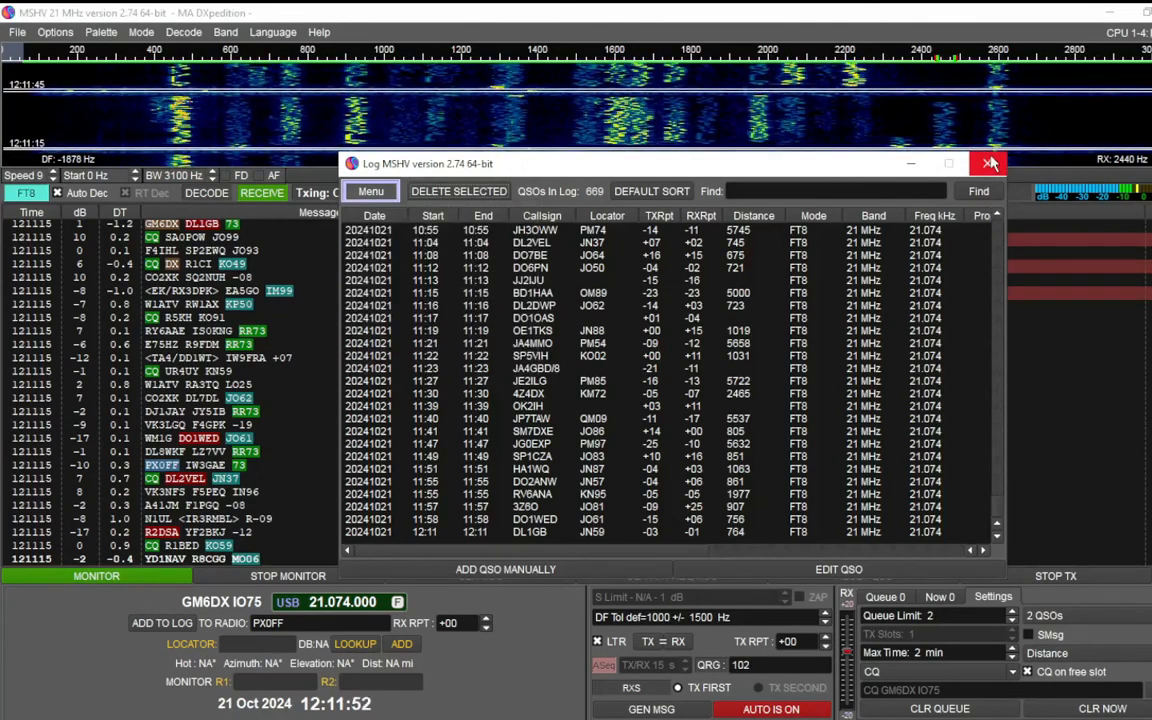
{"action": "left_click", "coordinate": [988, 164]}
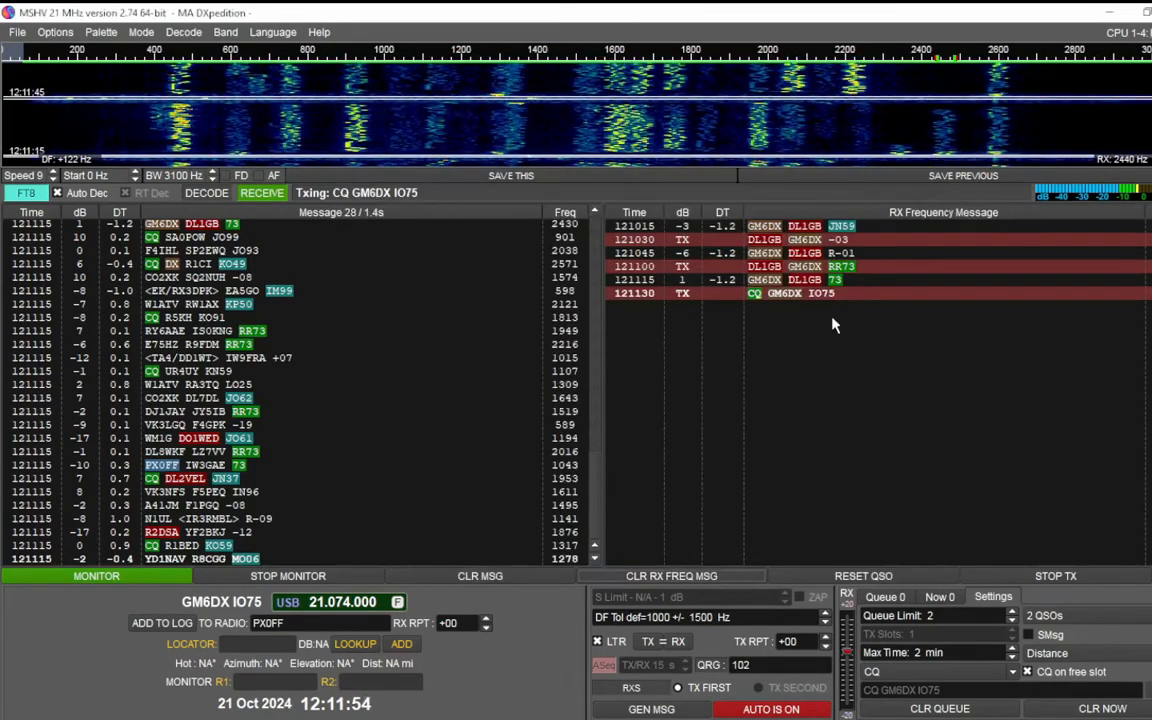